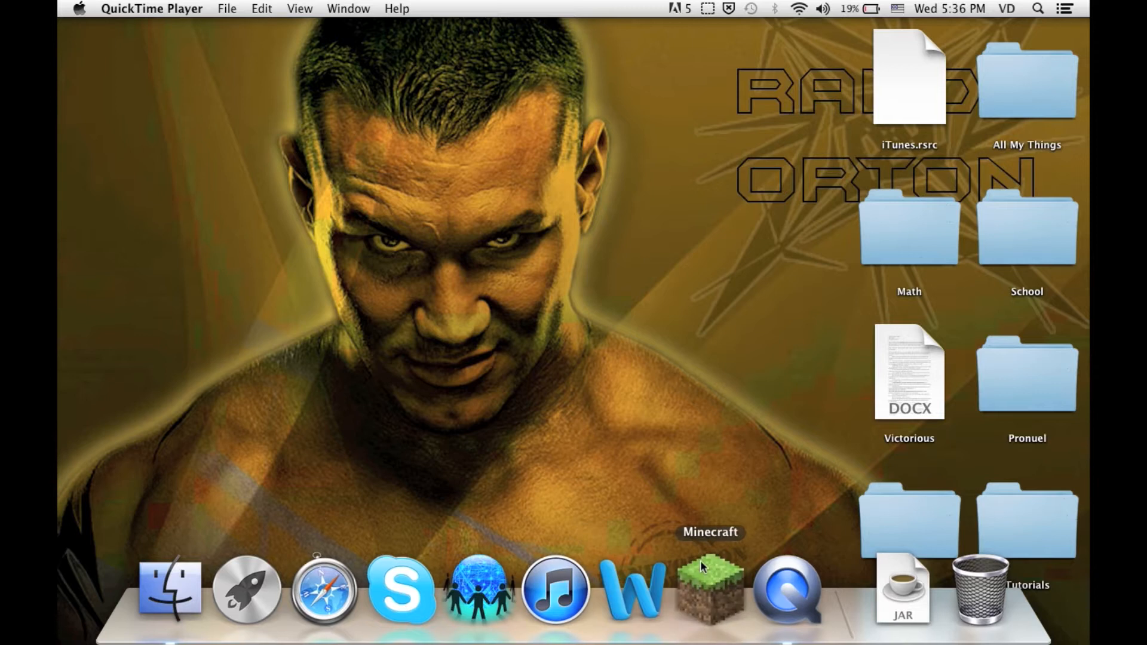
- Launch Minecraft from the Dock and log in through the launcher
{"action": "left_click", "coordinate": [706, 589]}
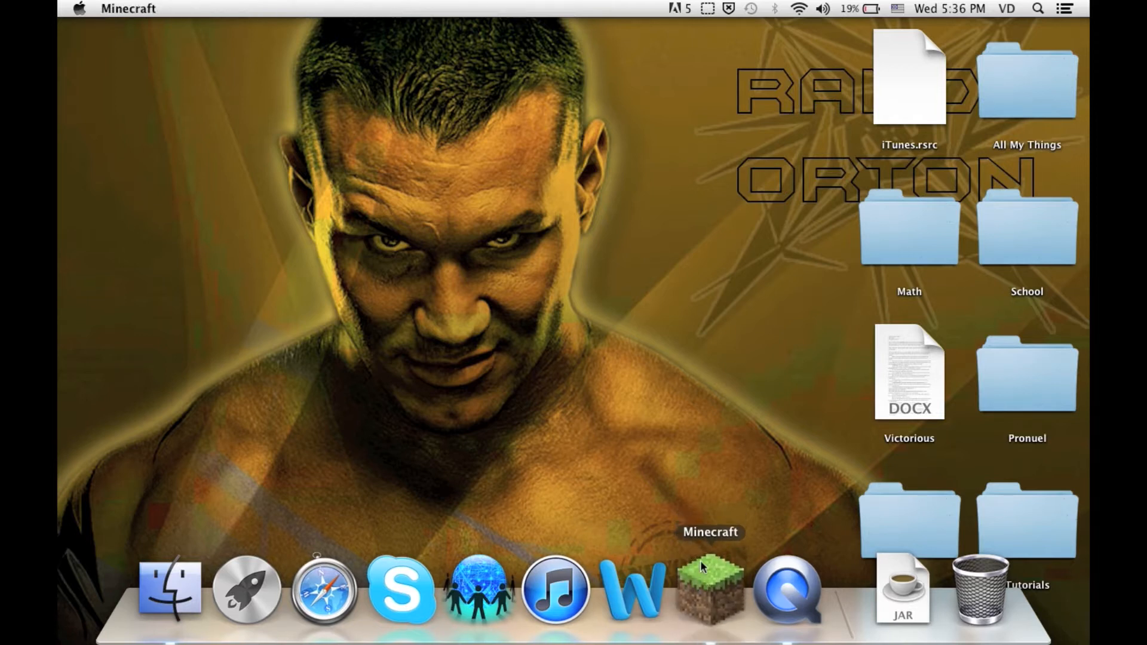
{"action": "left_click", "coordinate": [709, 589]}
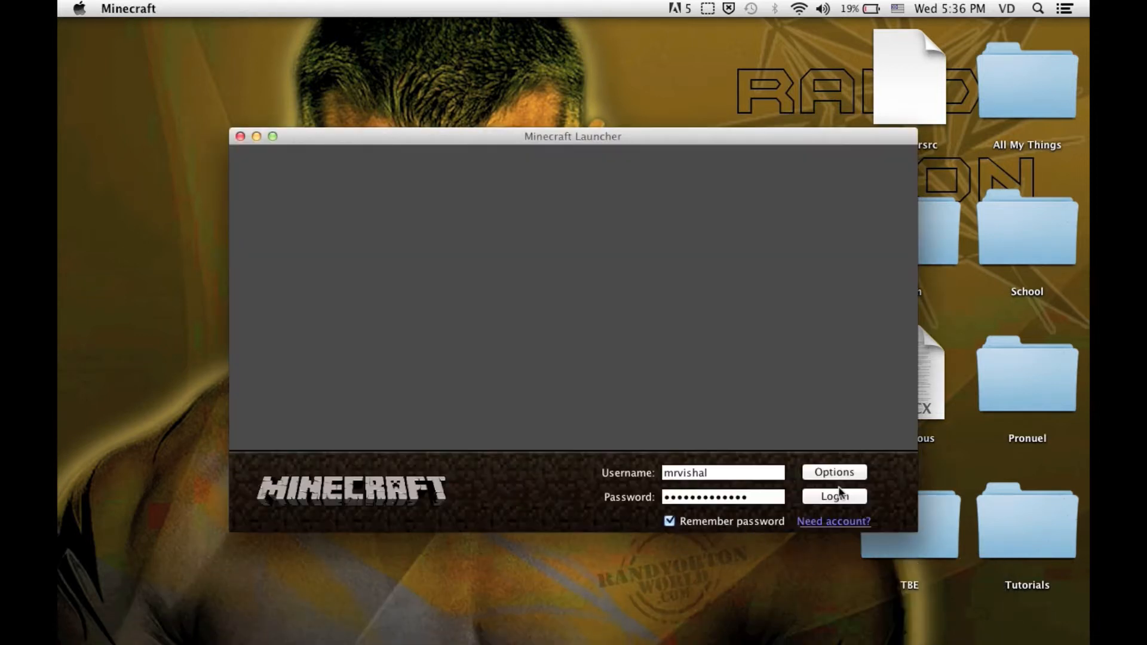
{"action": "mouse_move", "coordinate": [836, 343]}
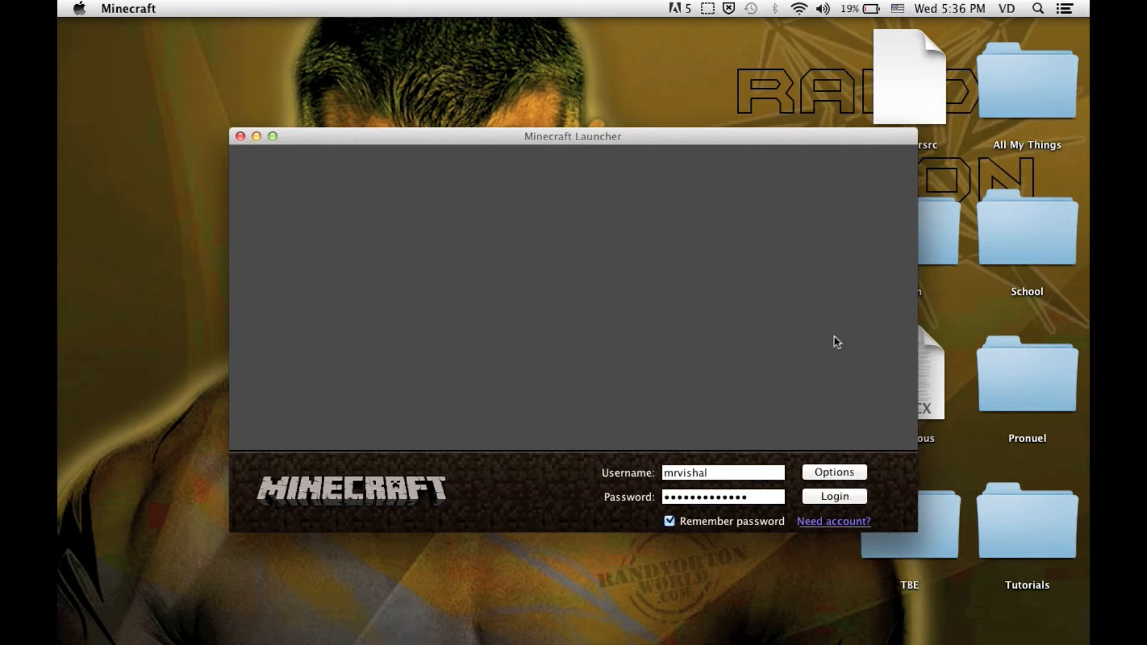
{"action": "left_click_drag", "start_coordinate": [572, 136], "coordinate": [469, 26]}
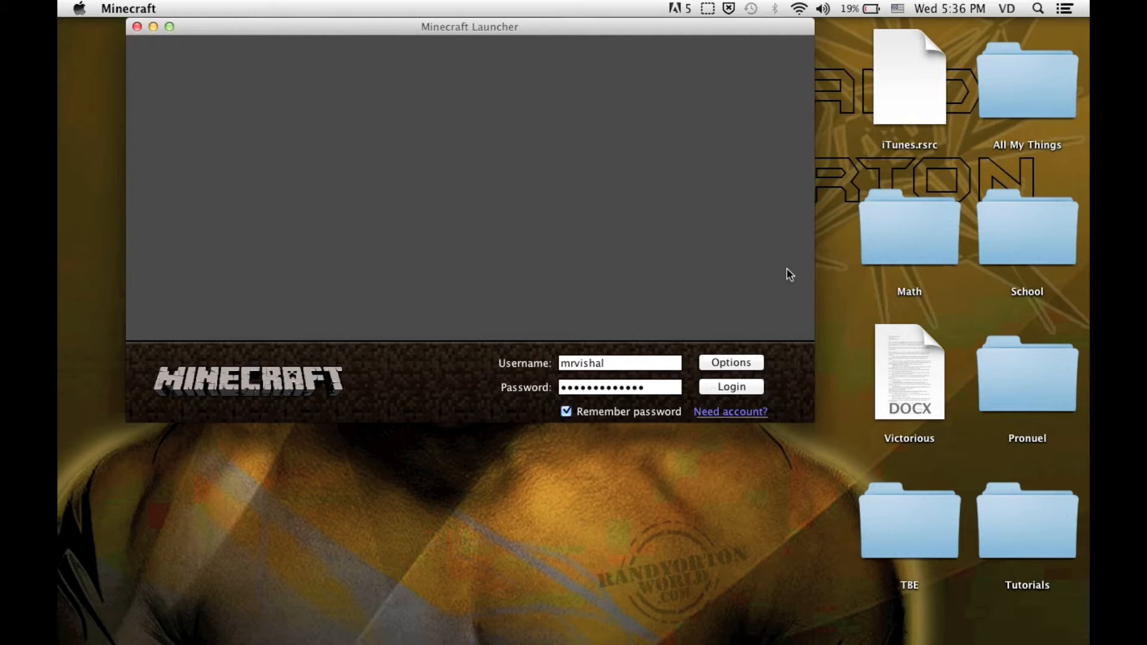
{"action": "left_click", "coordinate": [729, 386]}
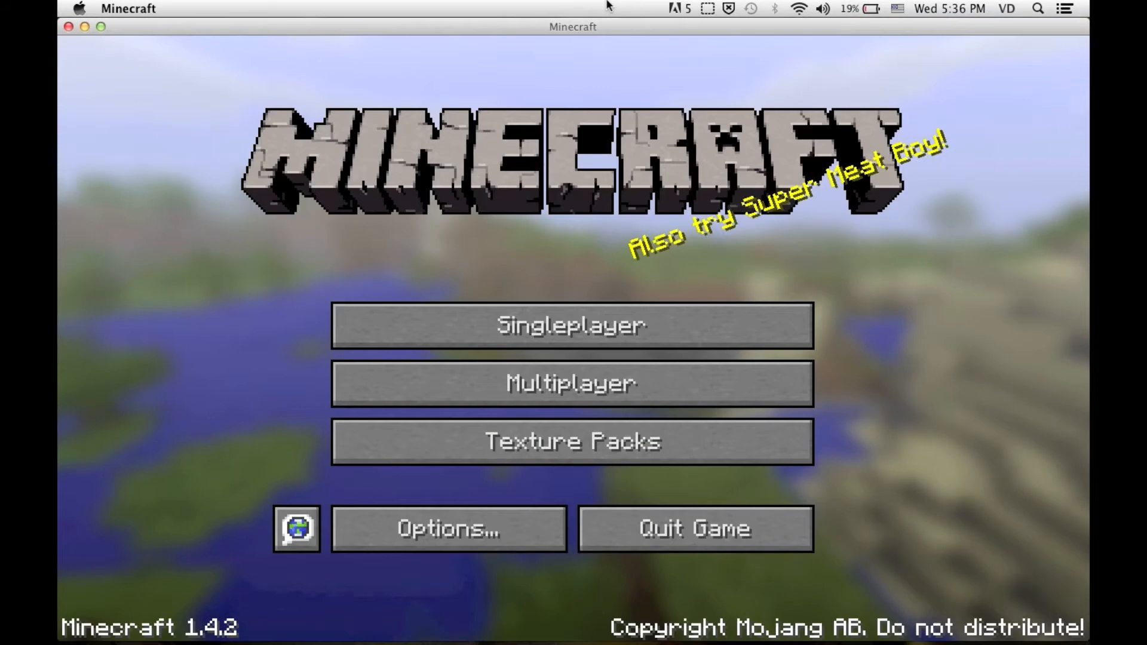
- Show the singleplayer world list and select the NO CHEAT Creative world
{"action": "left_click", "coordinate": [571, 325]}
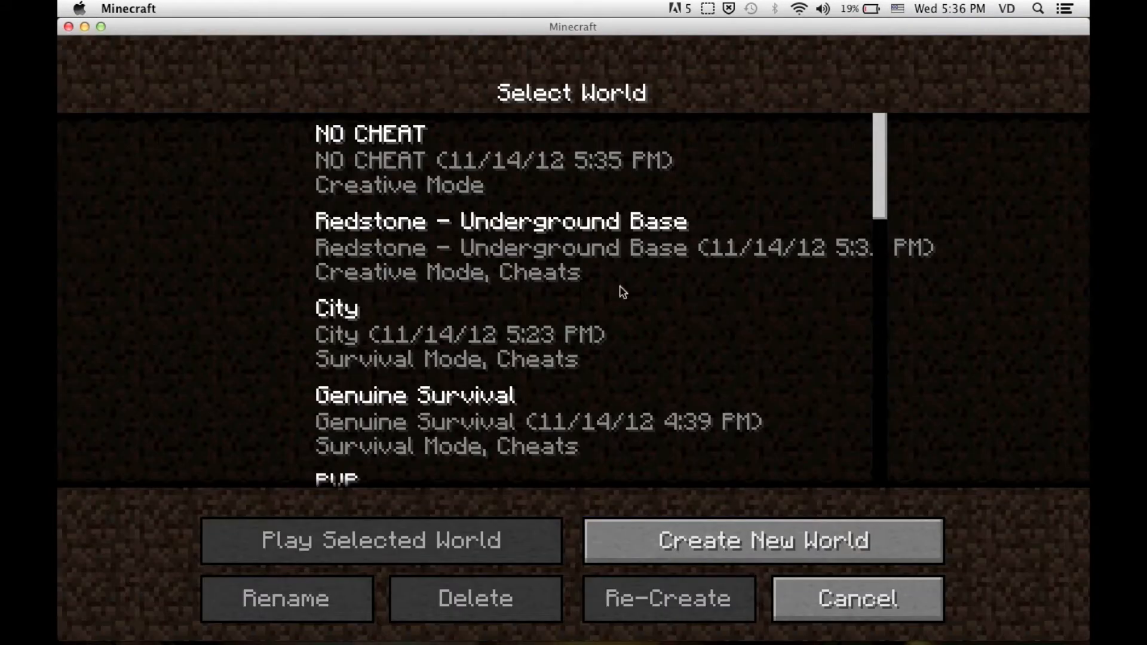
{"action": "mouse_move", "coordinate": [693, 445]}
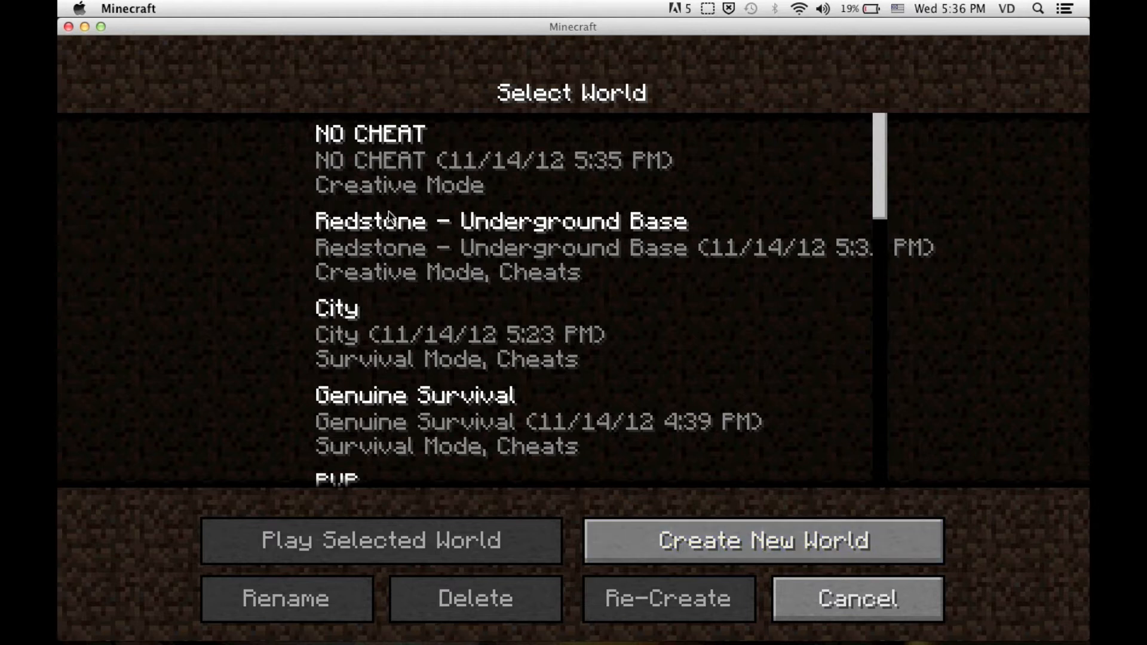
{"action": "mouse_move", "coordinate": [396, 151]}
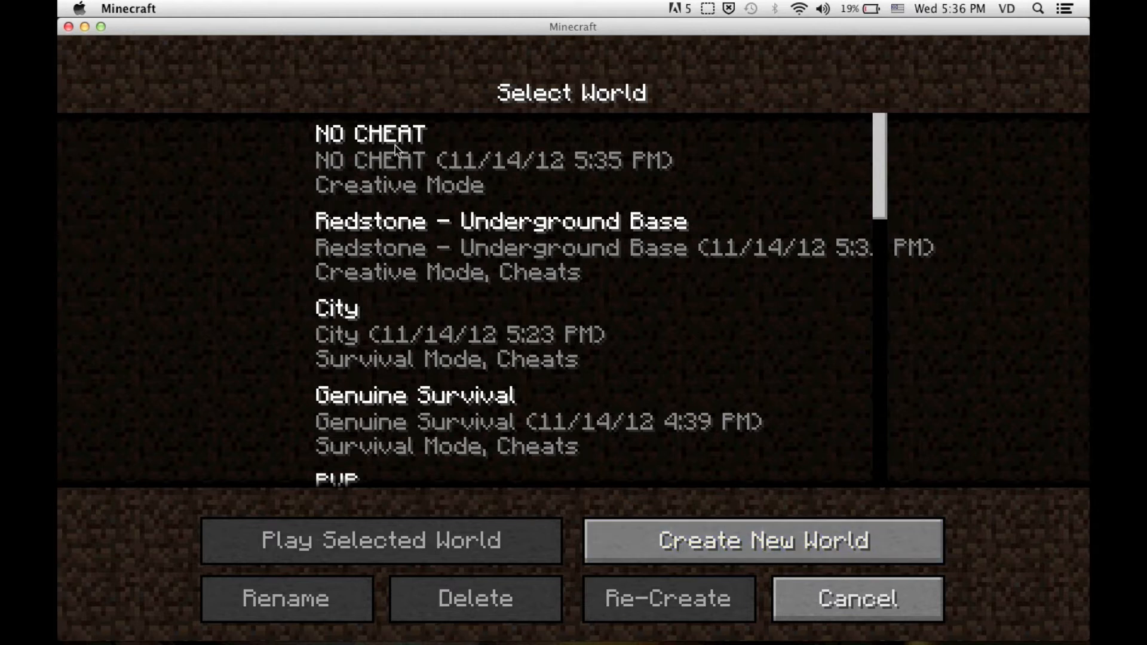
{"action": "left_click", "coordinate": [857, 599]}
{"action": "type", "text": "n"}
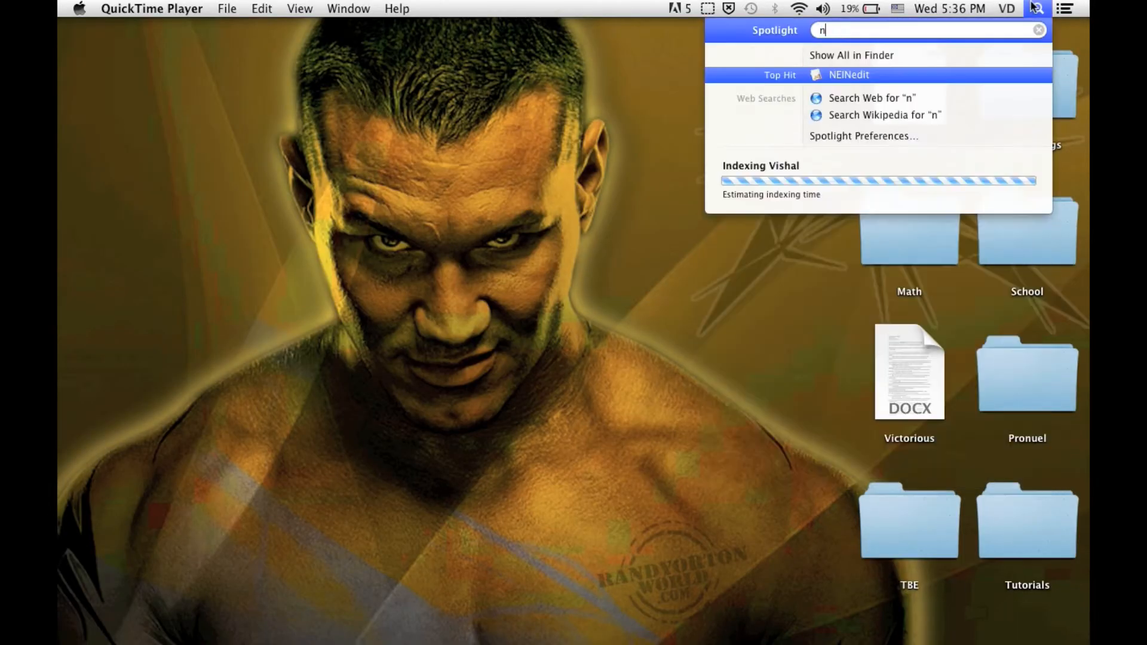
- Start NEINedit from Spotlight and begin opening an NBT file
{"action": "type", "text": "ein"}
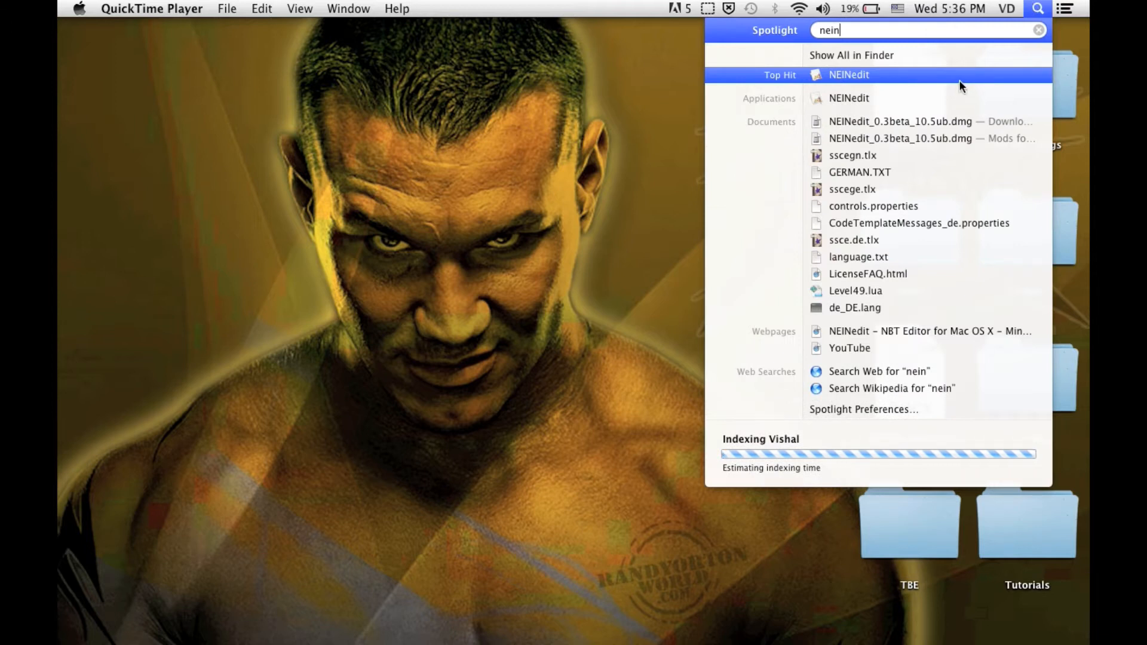
{"action": "left_click", "coordinate": [848, 74]}
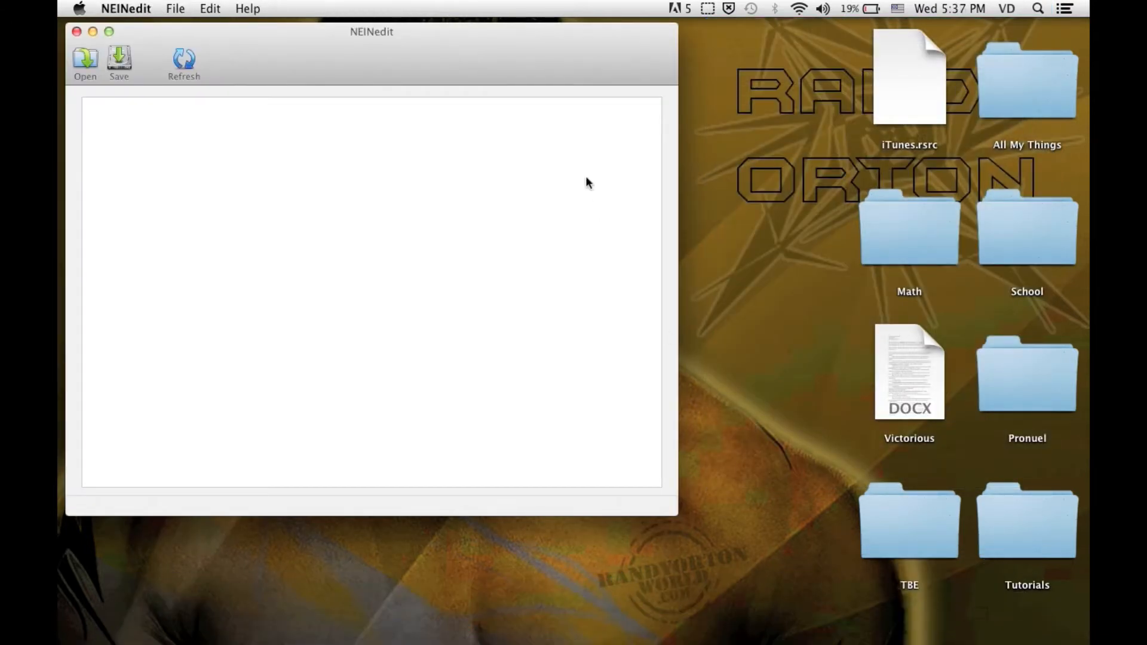
{"action": "left_click", "coordinate": [85, 58]}
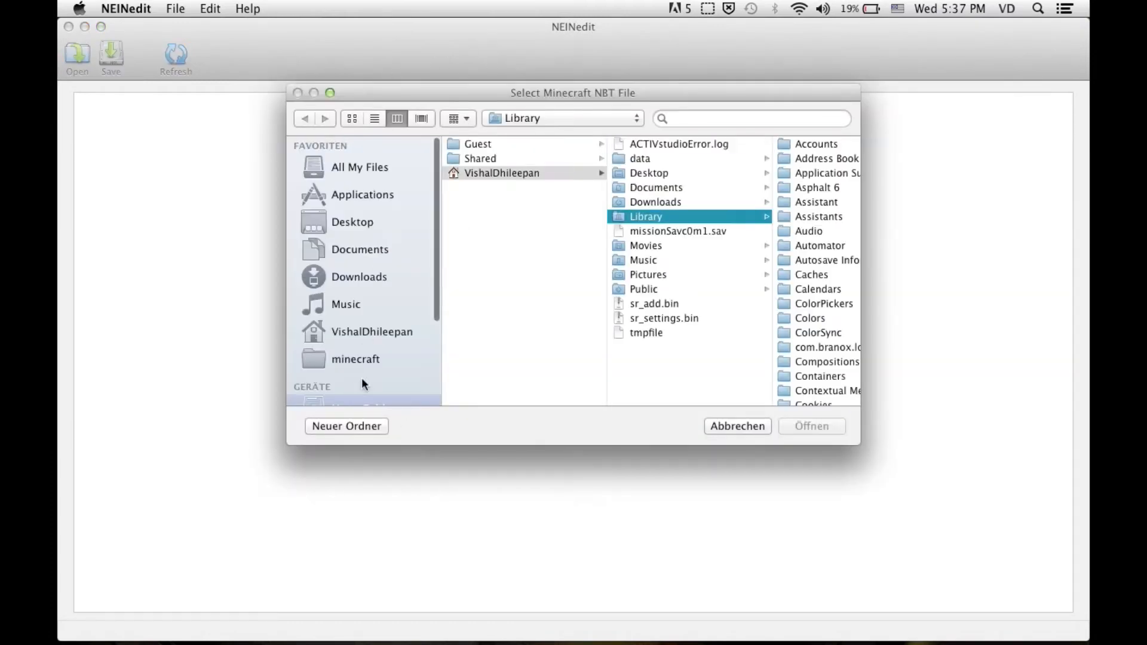
- Load level.dat from minecraft > saves > NO CHEAT
{"action": "left_click", "coordinate": [356, 358]}
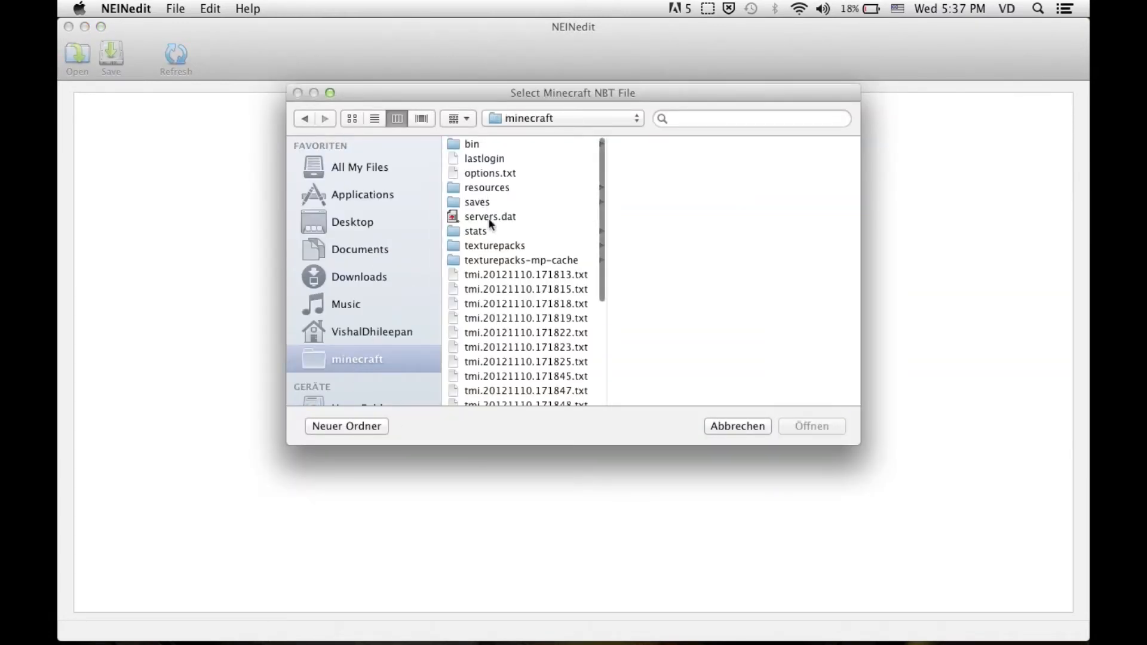
{"action": "left_click", "coordinate": [477, 202]}
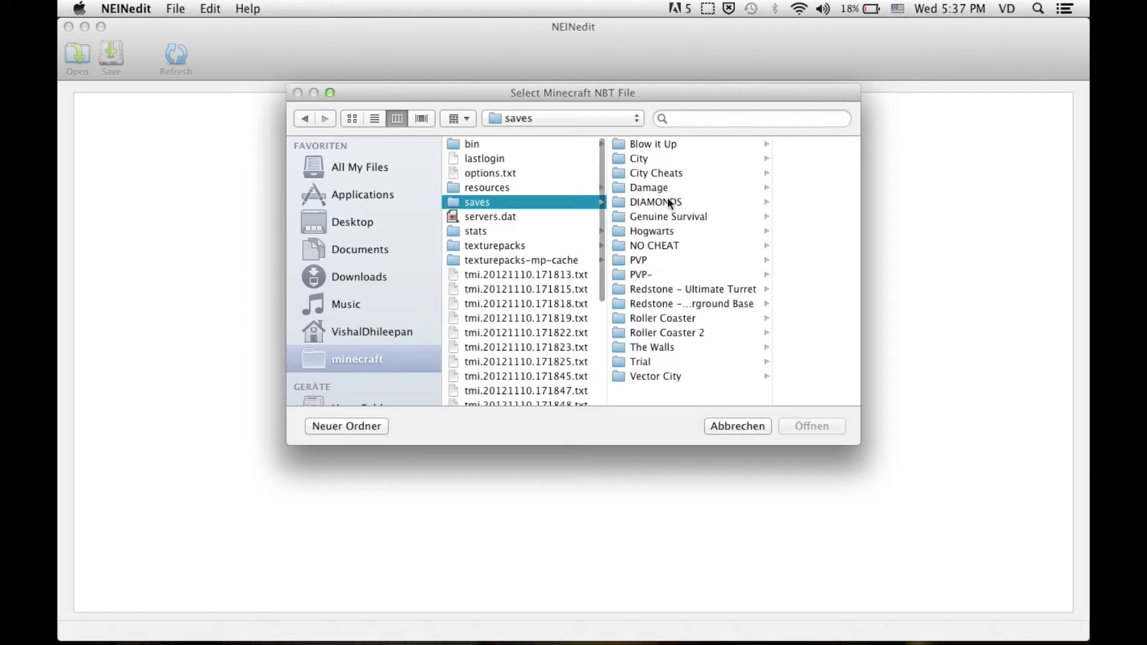
{"action": "left_click", "coordinate": [653, 245]}
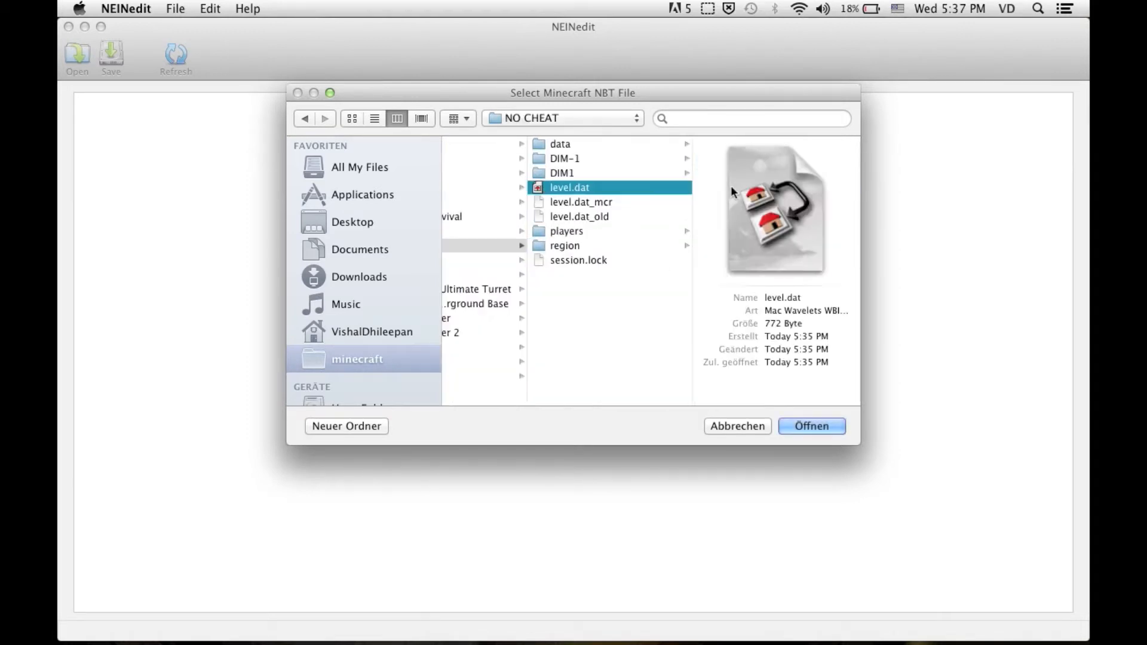
{"action": "left_click", "coordinate": [810, 426]}
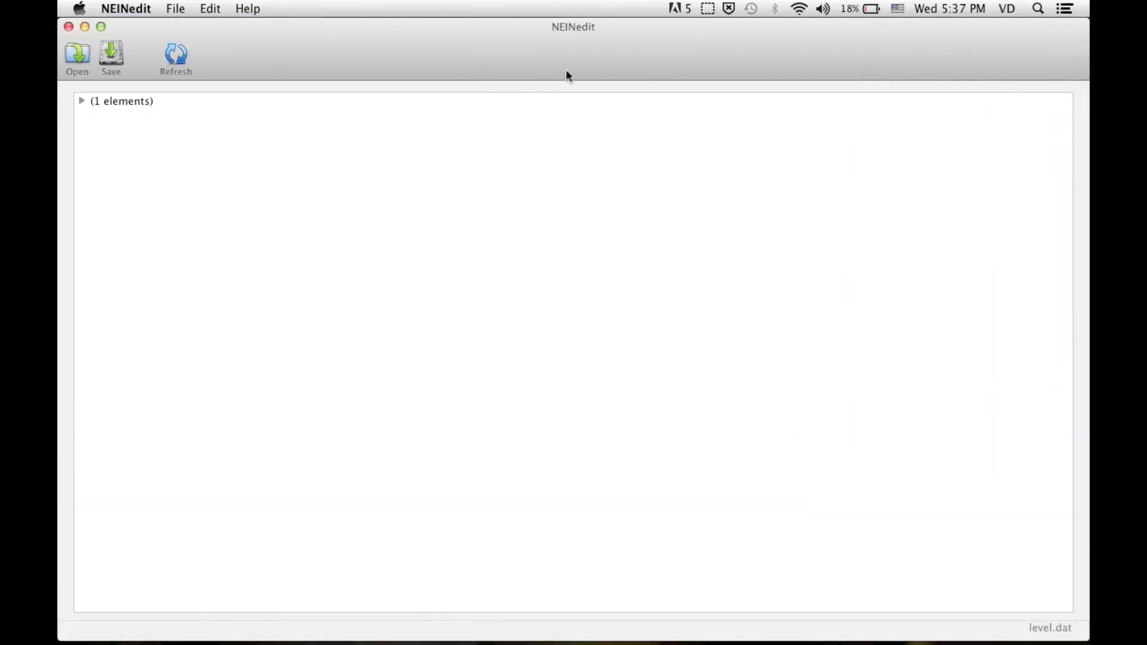
- Expand the data tree and change allowCommands from 0 to 1
{"action": "left_click", "coordinate": [81, 101]}
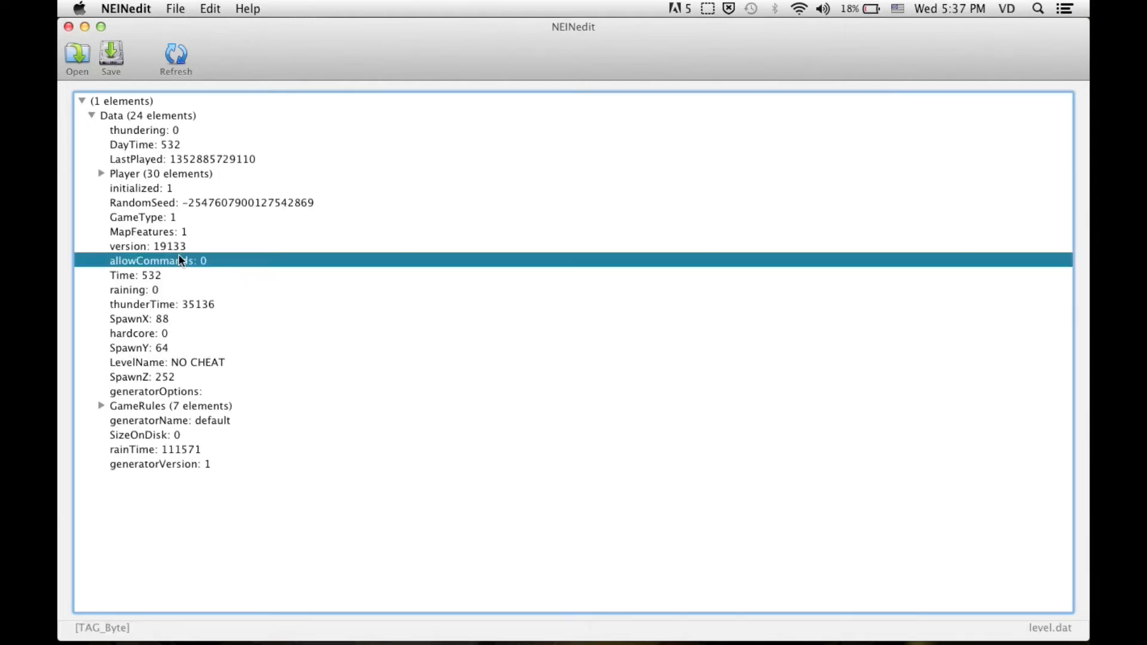
{"action": "double_click", "coordinate": [158, 260]}
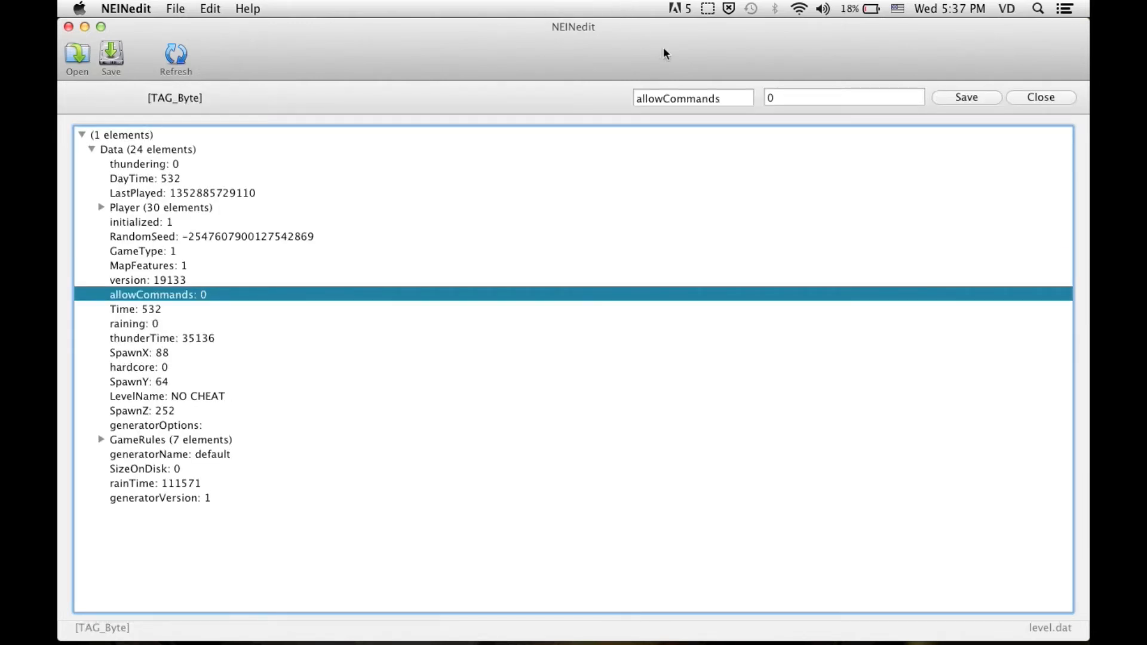
{"action": "type", "text": "1"}
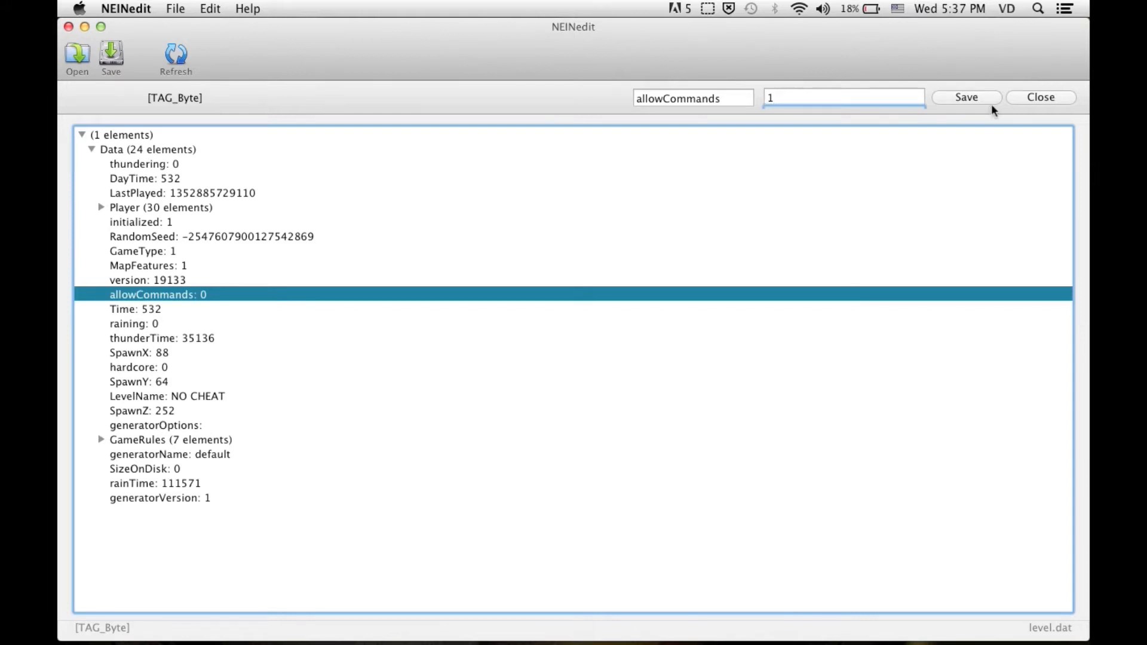
{"action": "left_click", "coordinate": [965, 96]}
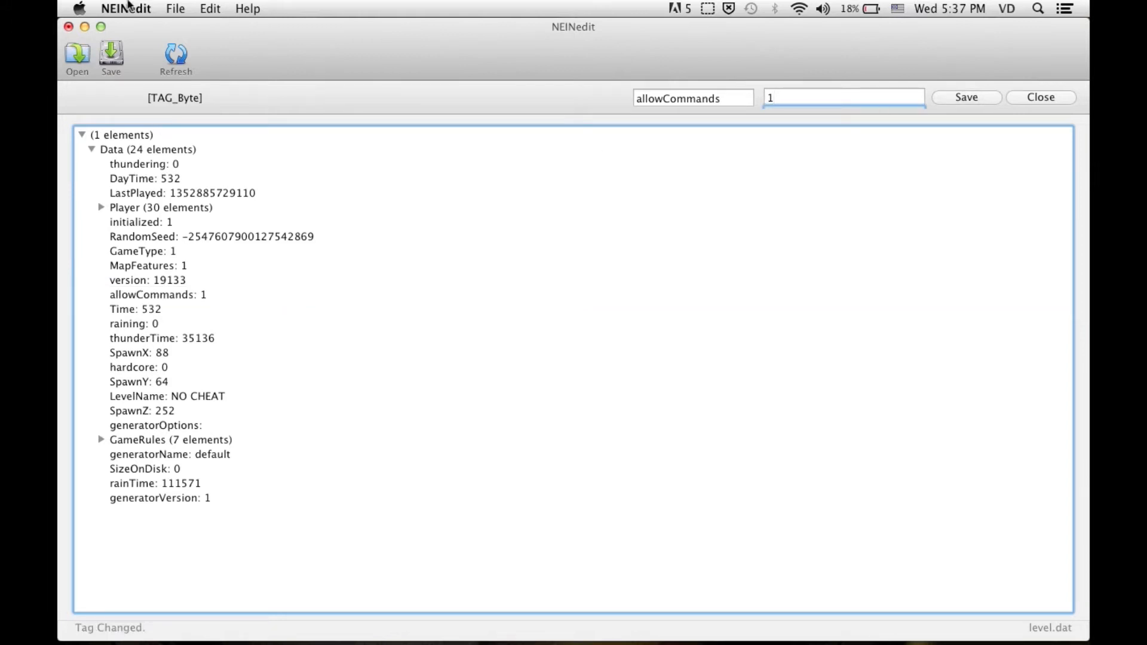
{"action": "left_click", "coordinate": [174, 9]}
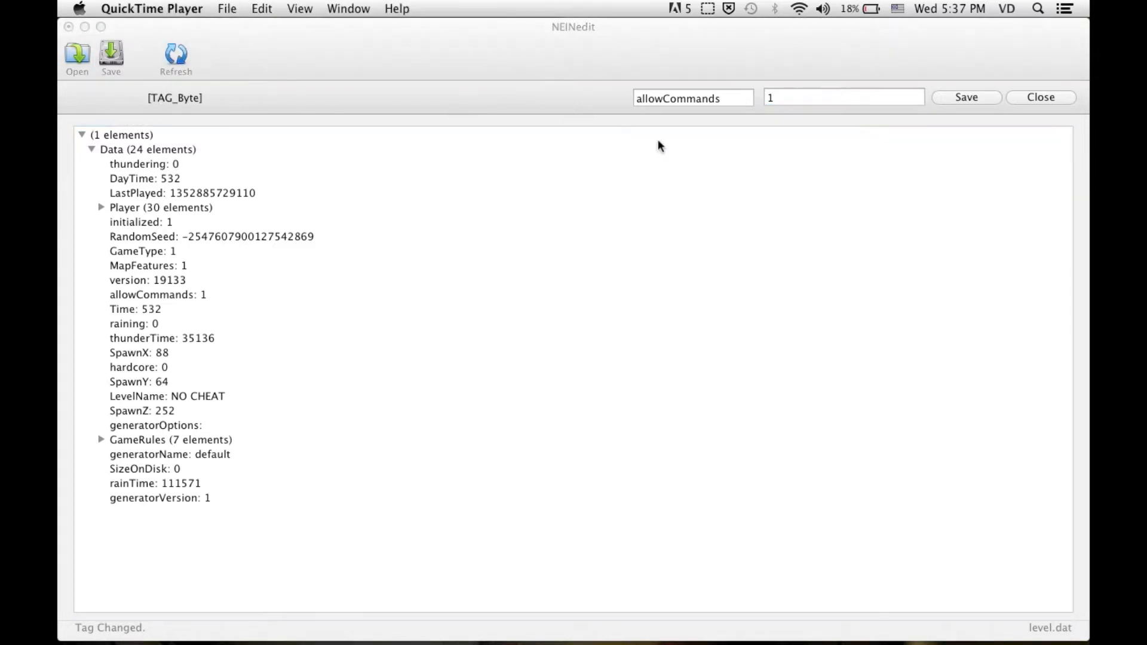
- Save the edited data as 'level real.dat' in the NO CHEAT folder
{"action": "left_click", "coordinate": [175, 9]}
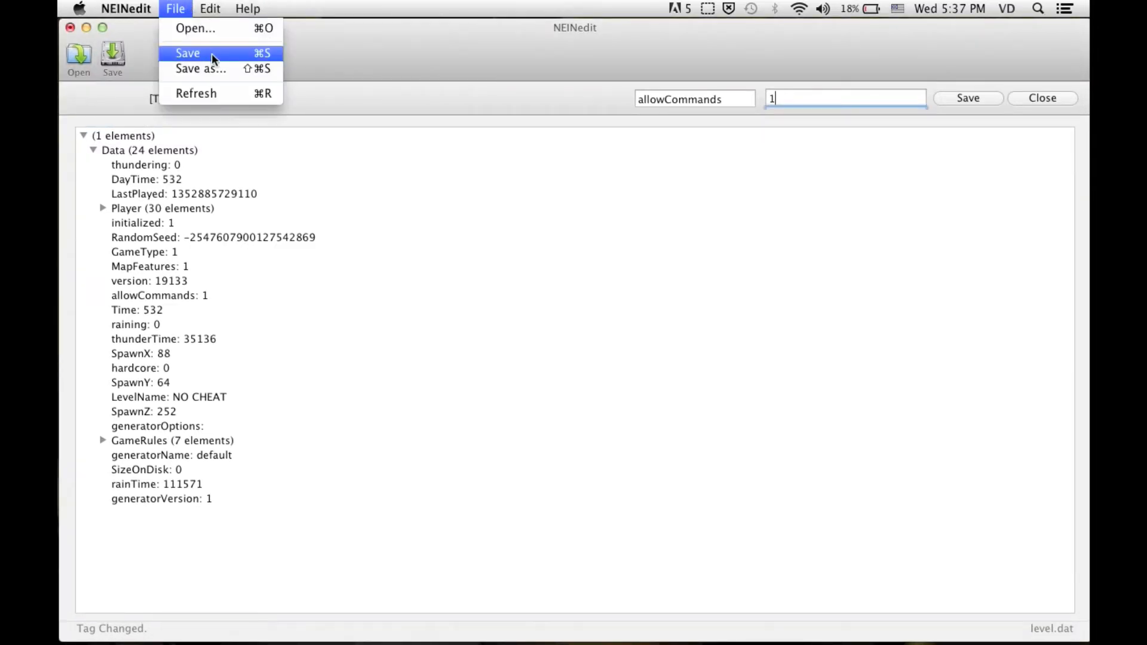
{"action": "left_click", "coordinate": [201, 68]}
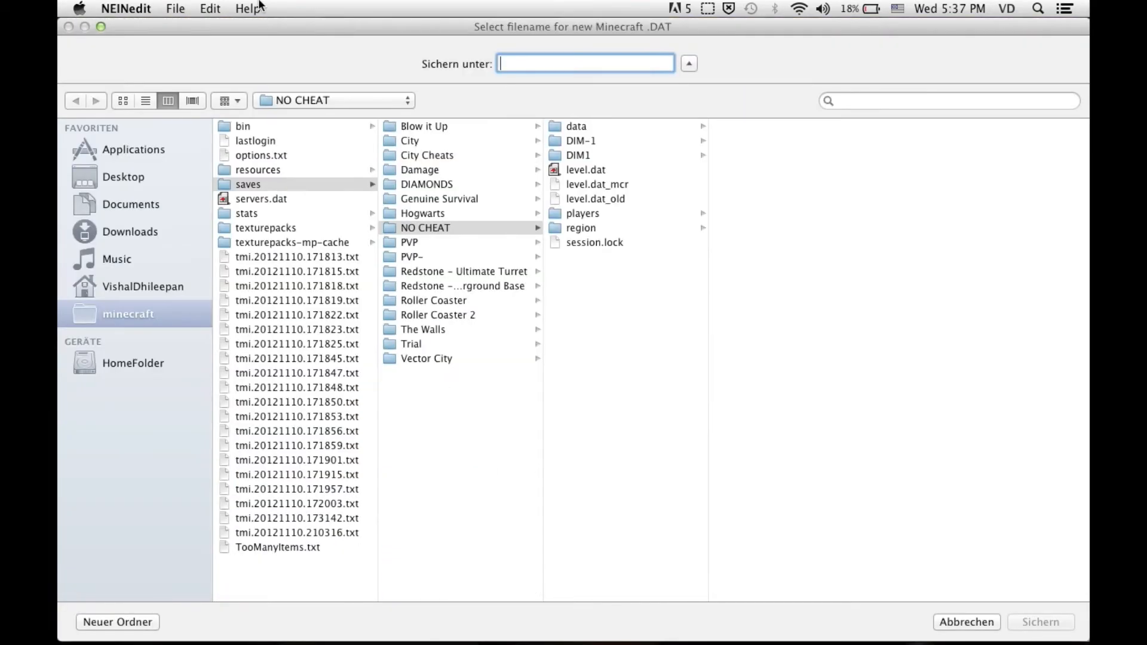
{"action": "type", "text": "level.day"}
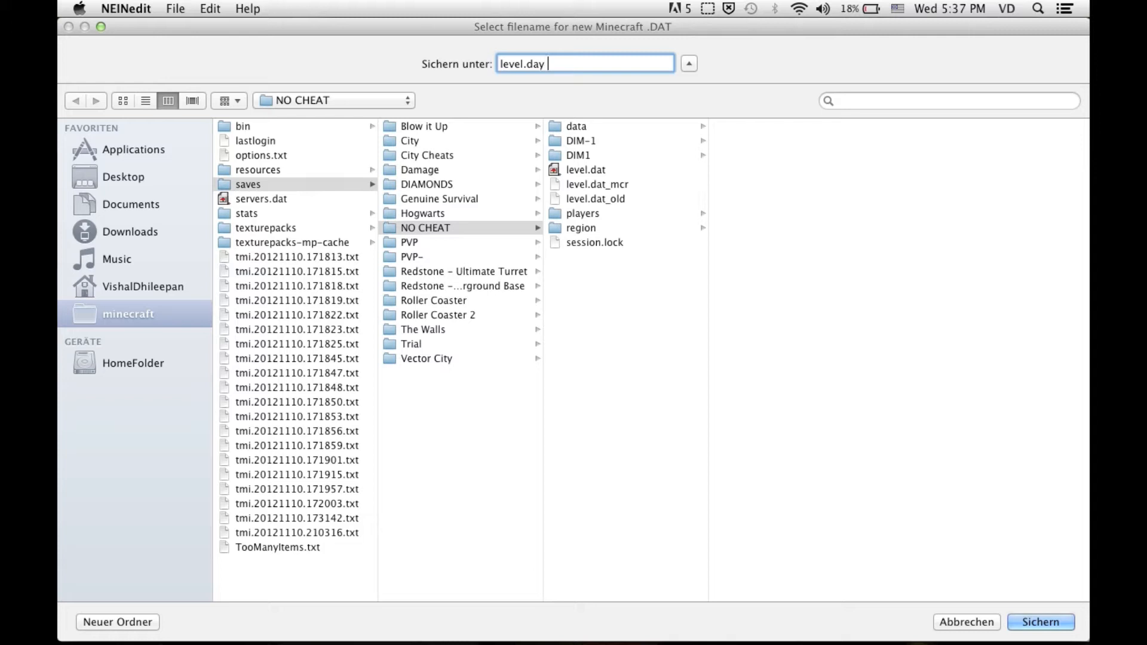
{"action": "type", "text": "level real"}
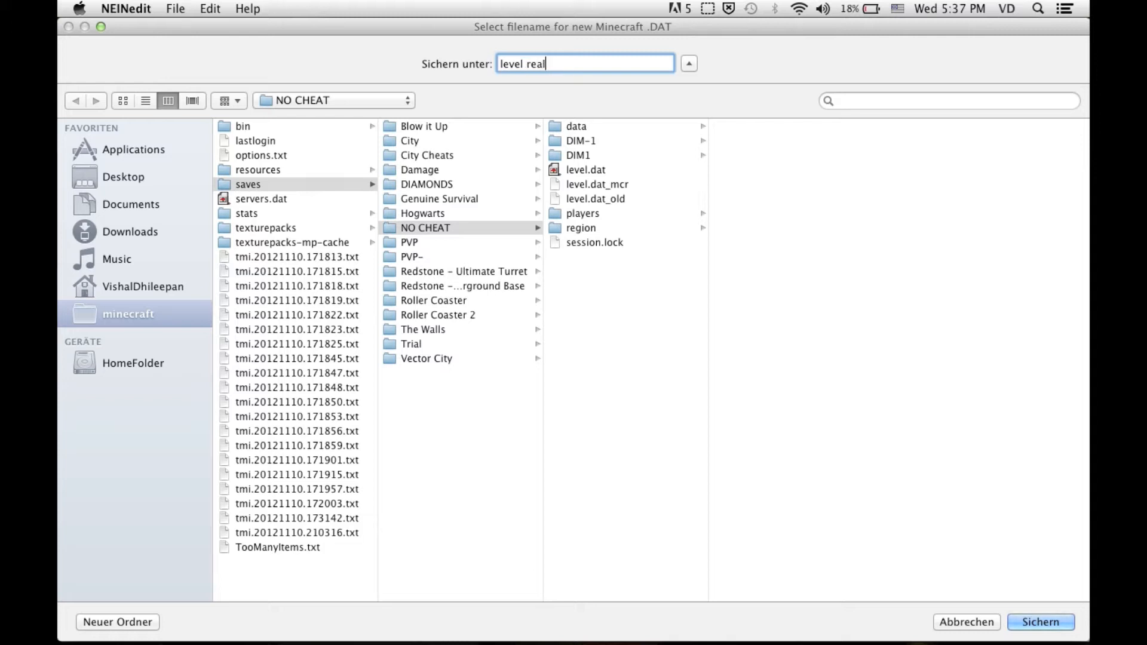
{"action": "type", "text": ".dat"}
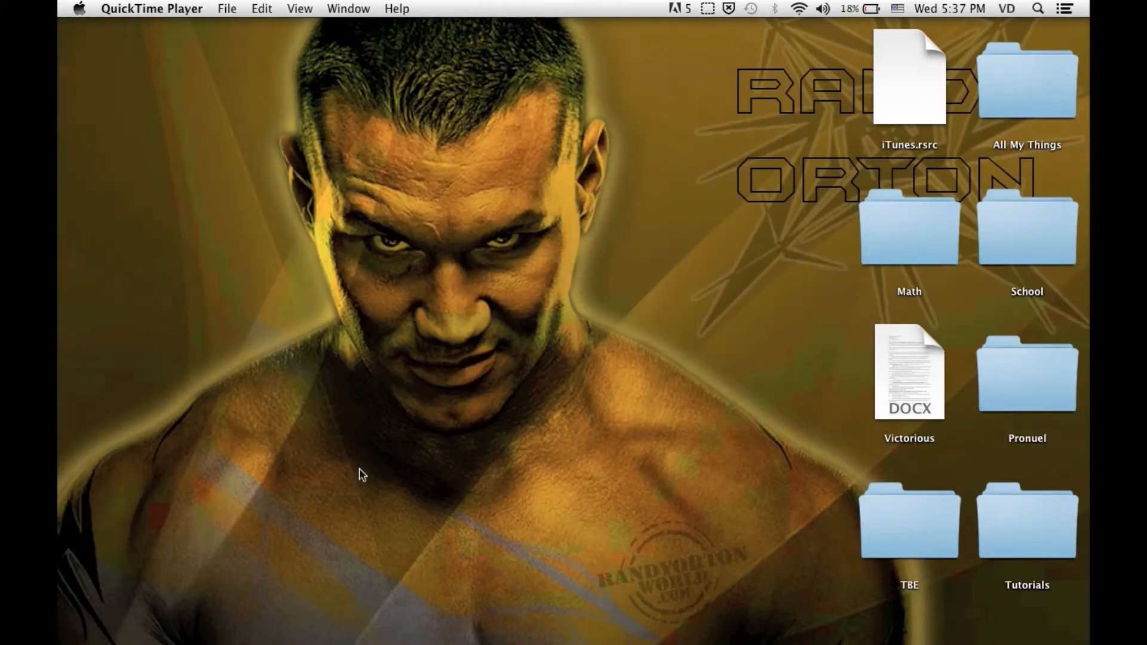
- In minecraft > saves > NO CHEAT, rename the original level.dat to level.nocheat.dat
{"action": "left_click", "coordinate": [169, 589]}
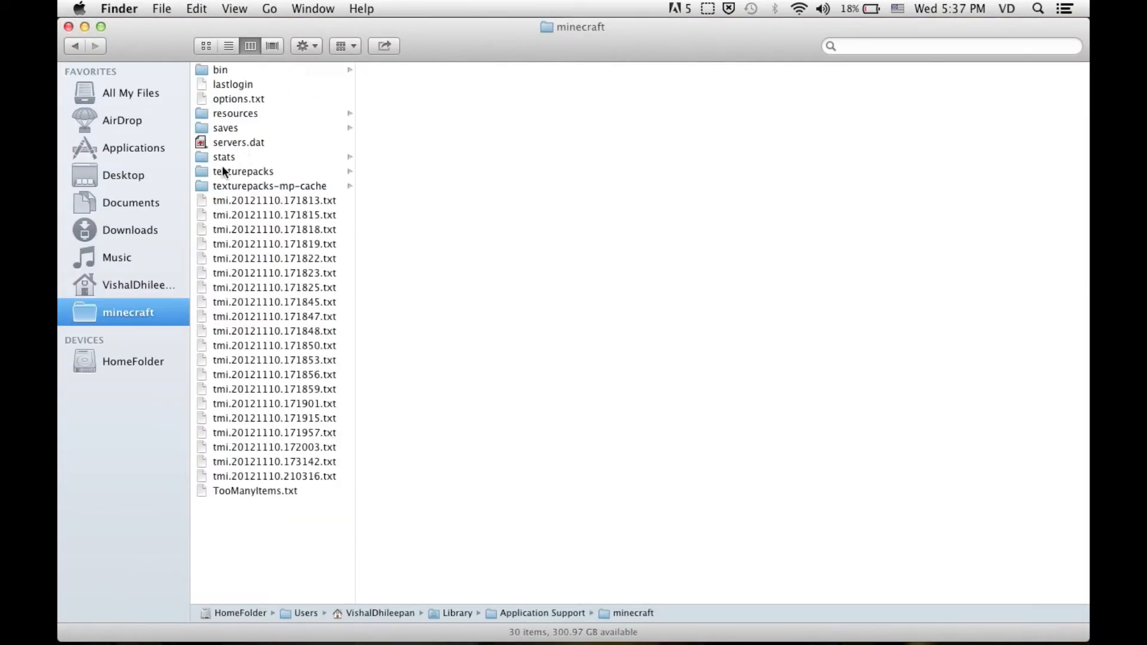
{"action": "left_click", "coordinate": [225, 128]}
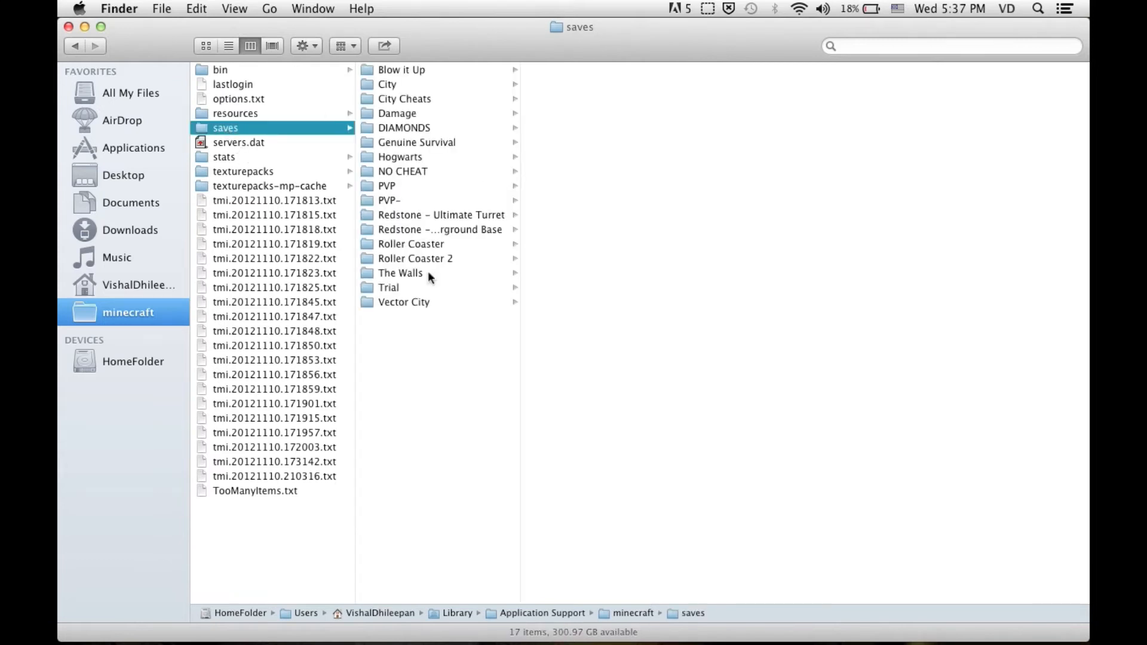
{"action": "left_click", "coordinate": [402, 170]}
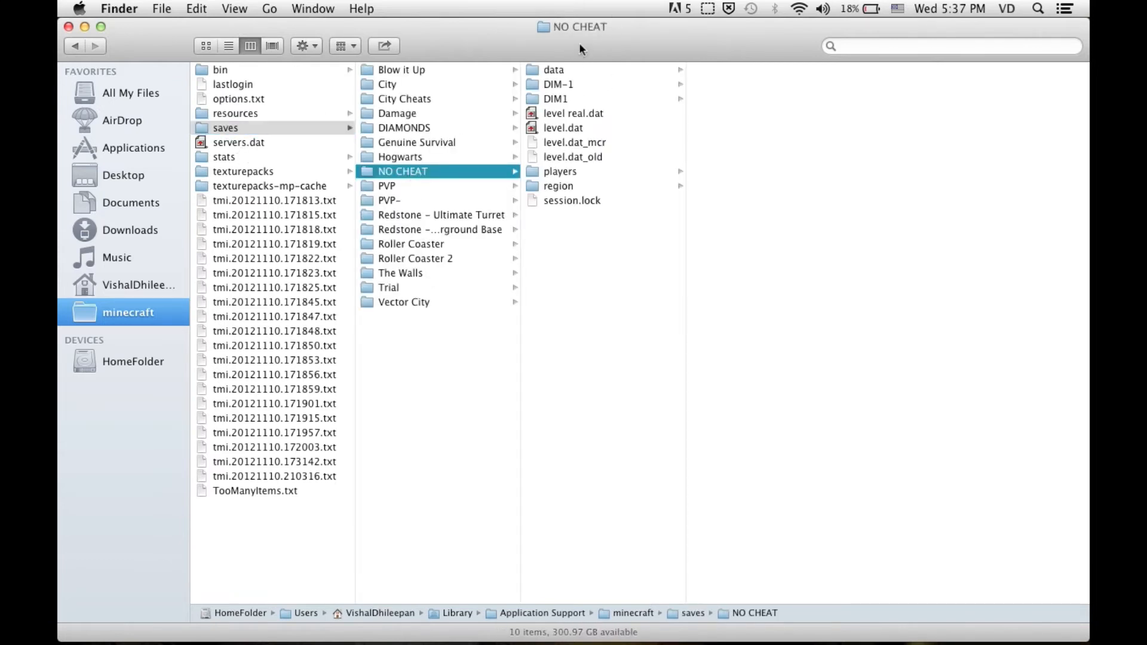
{"action": "left_click", "coordinate": [563, 127]}
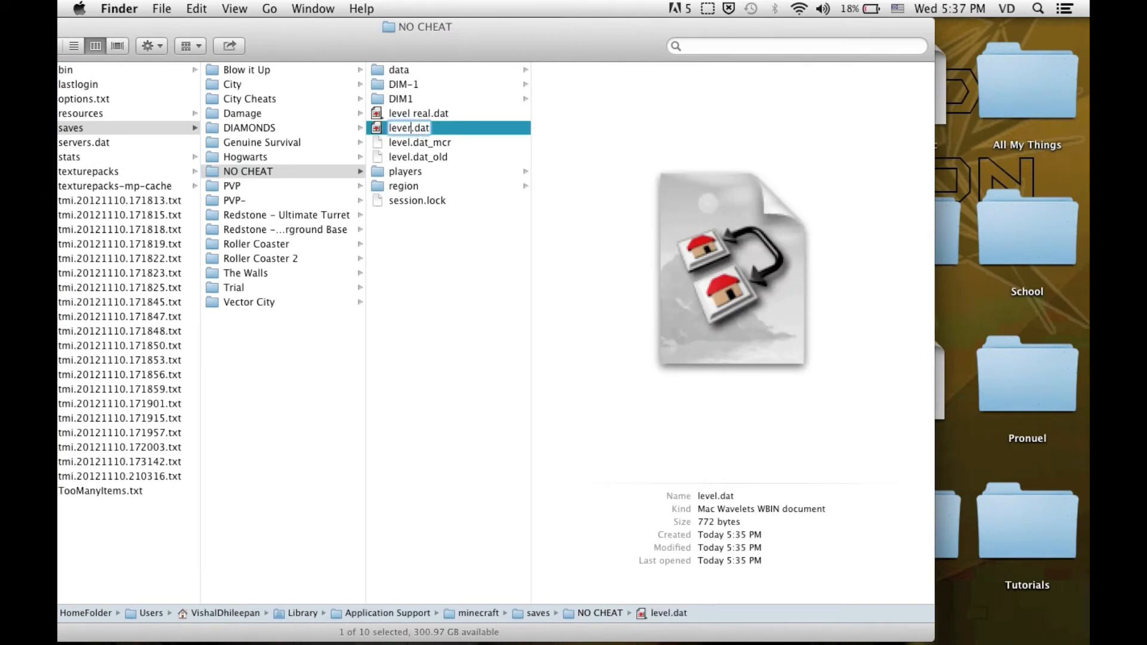
{"action": "type", "text": "nocheat."}
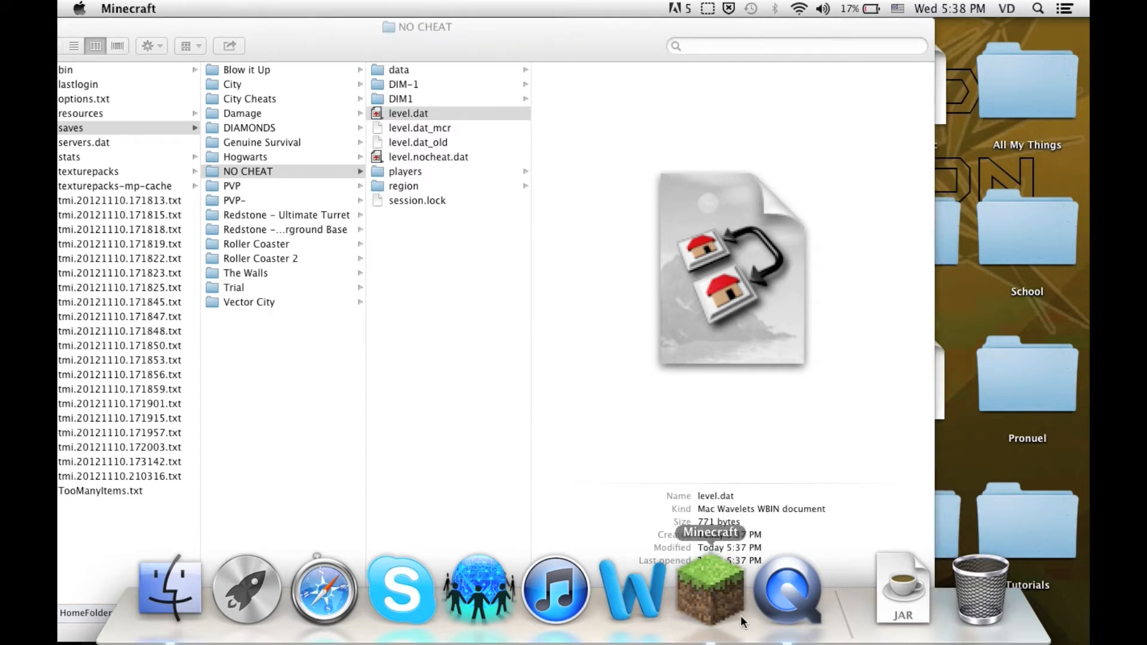
- Launch Minecraft again and log into the account
{"action": "left_click", "coordinate": [709, 585]}
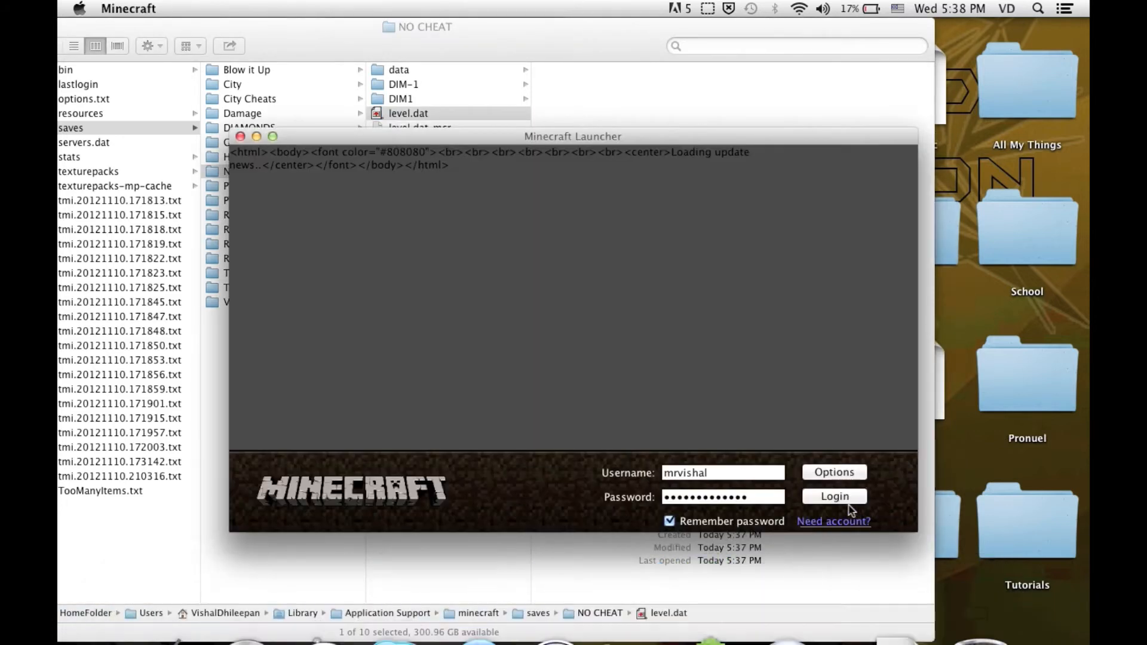
{"action": "left_click", "coordinate": [832, 495]}
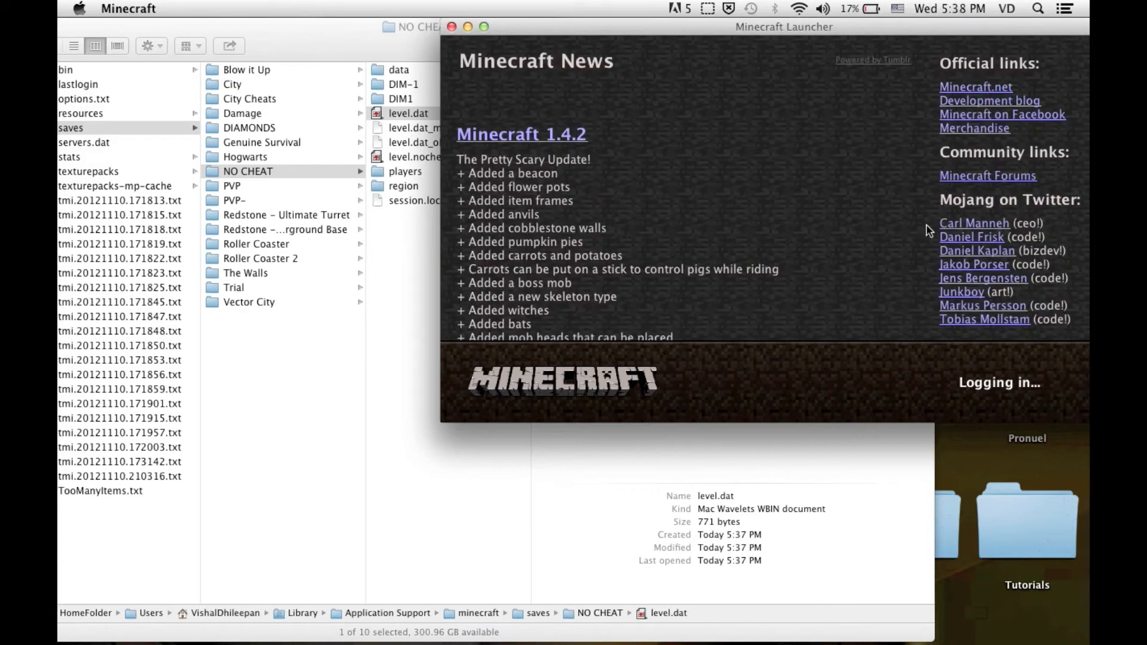
{"action": "mouse_move", "coordinate": [817, 57]}
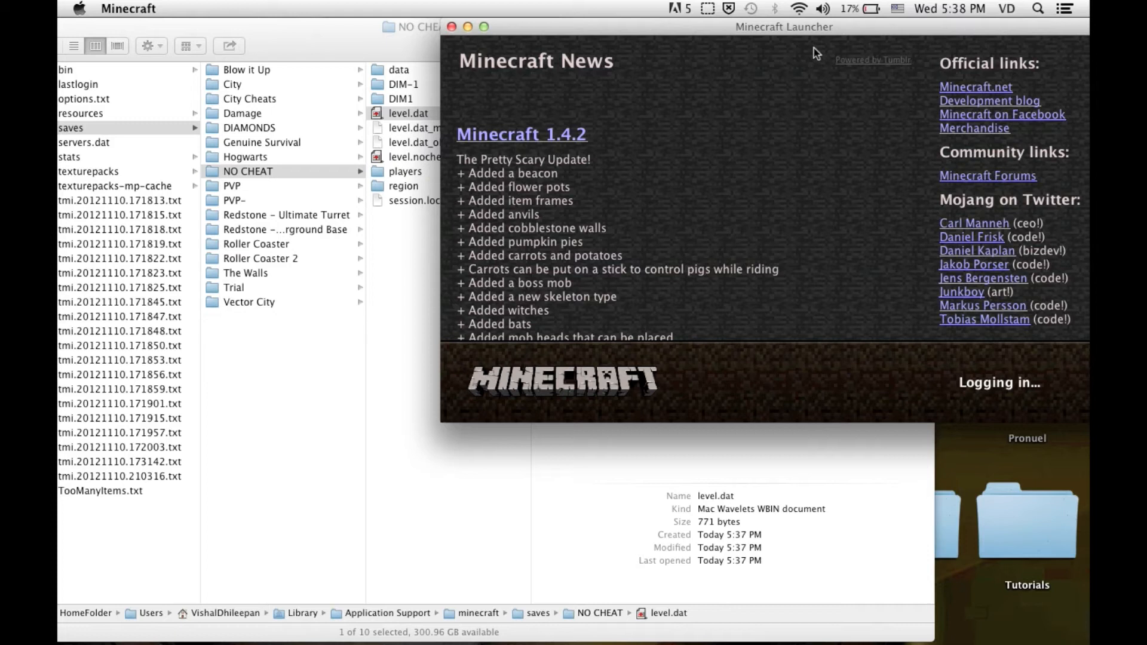
{"action": "mouse_move", "coordinate": [520, 234]}
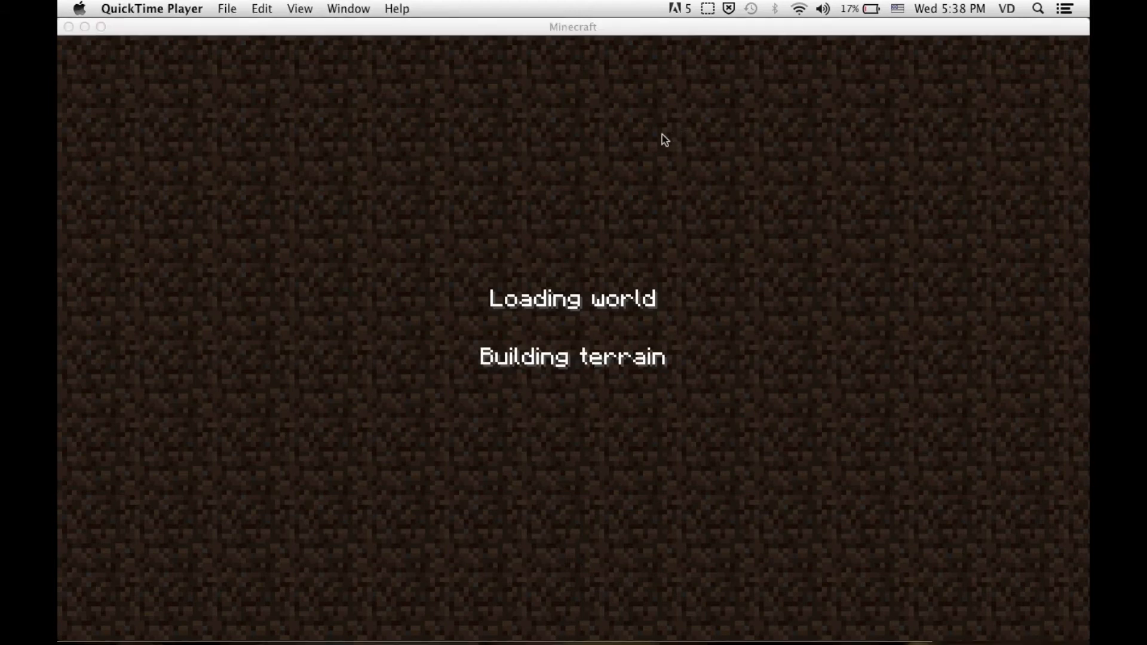
{"action": "mouse_move", "coordinate": [560, 35]}
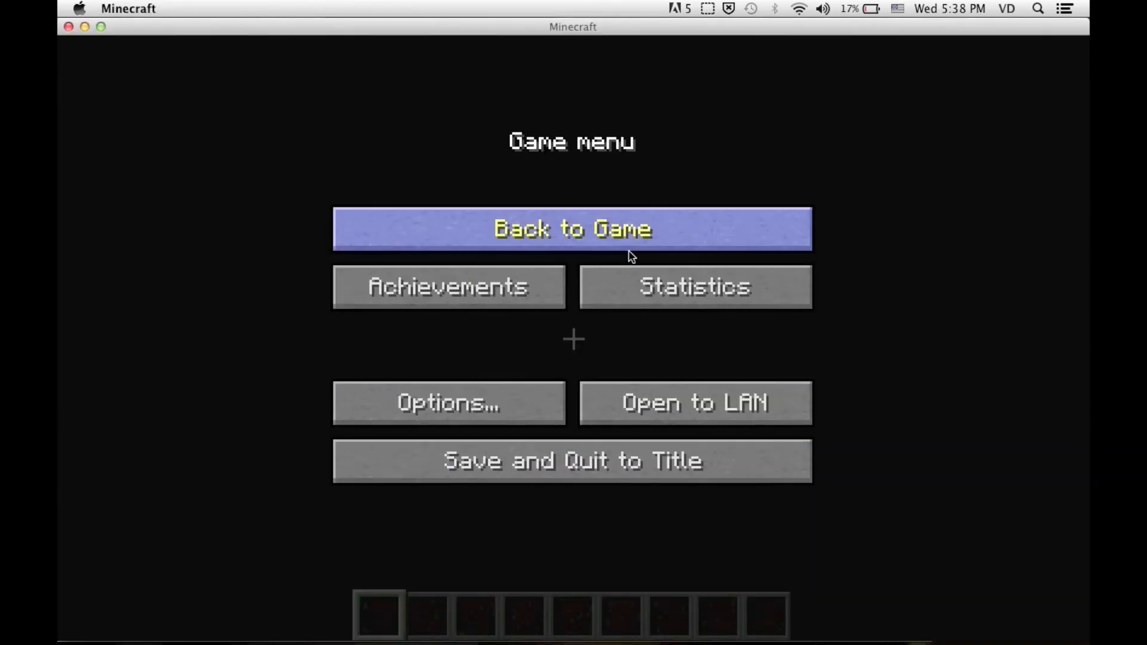
- Back in the NO CHEAT world, run /time set 0 to confirm cheats work, then pause
{"action": "left_click", "coordinate": [572, 228]}
{"action": "type", "text": "/"}
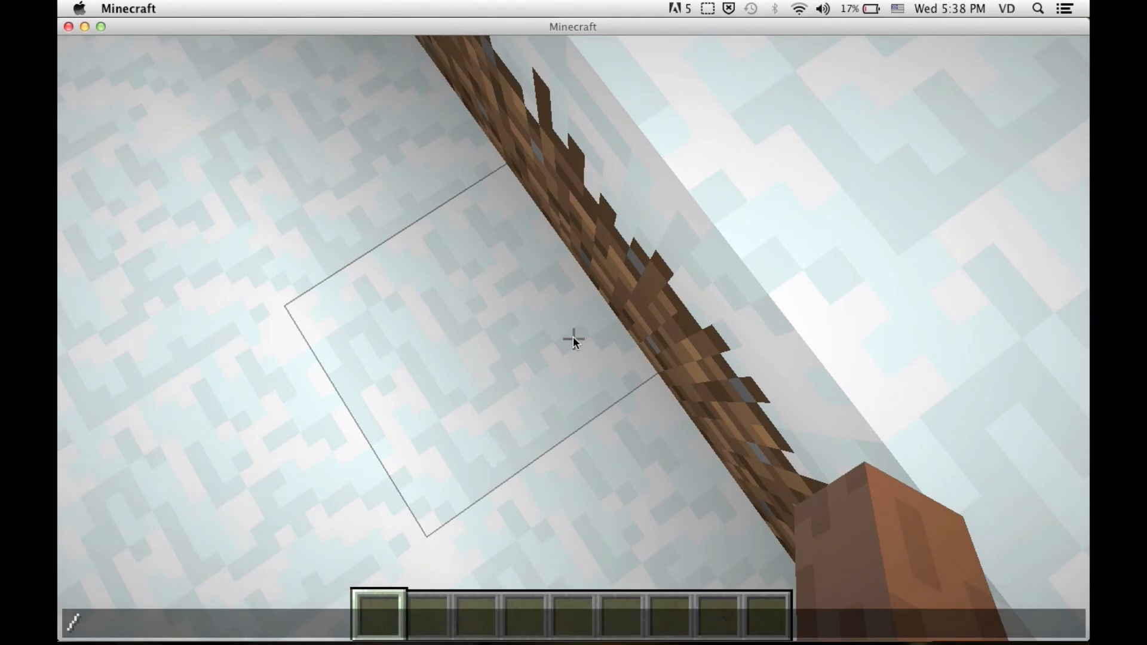
{"action": "type", "text": "time set"}
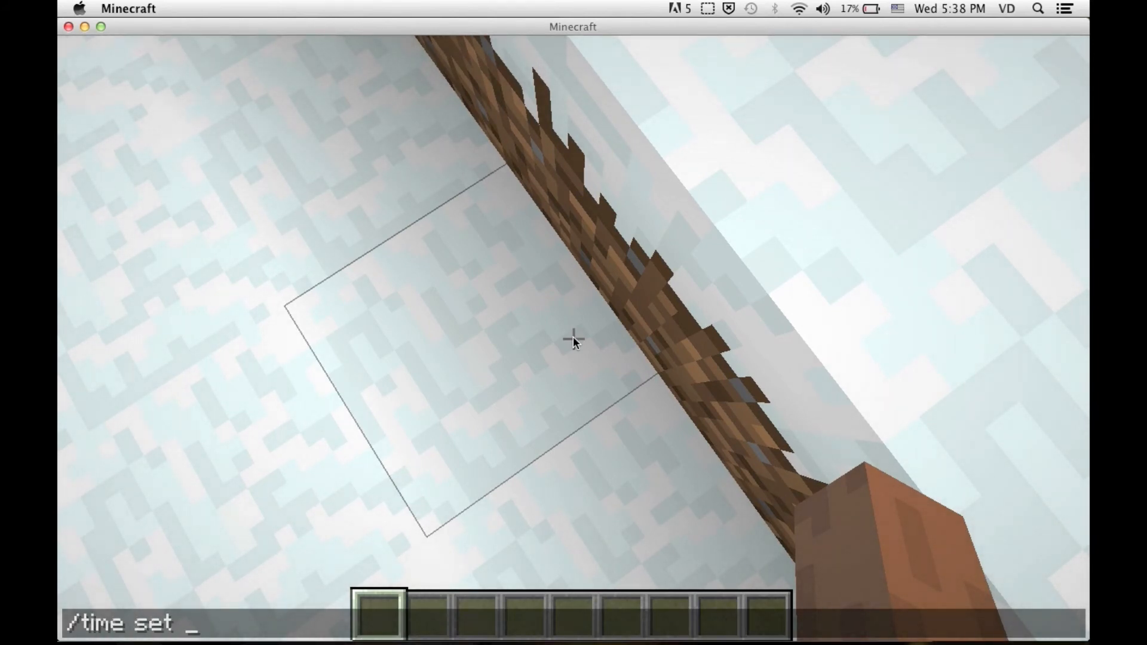
{"action": "key", "text": "Return"}
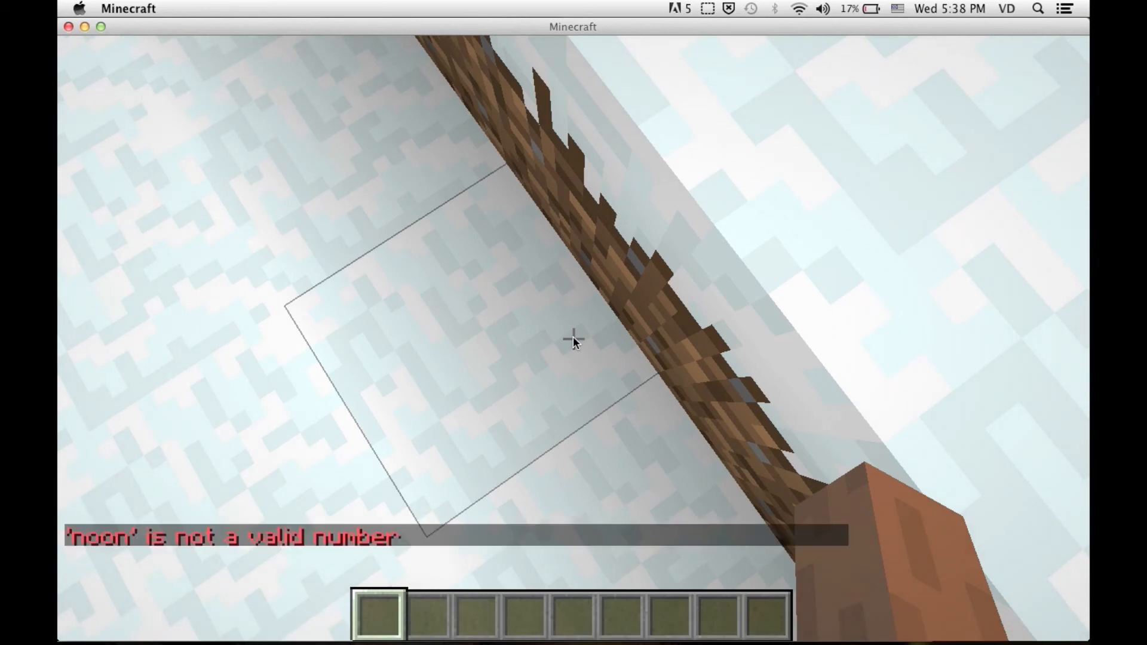
{"action": "type", "text": "/tim"}
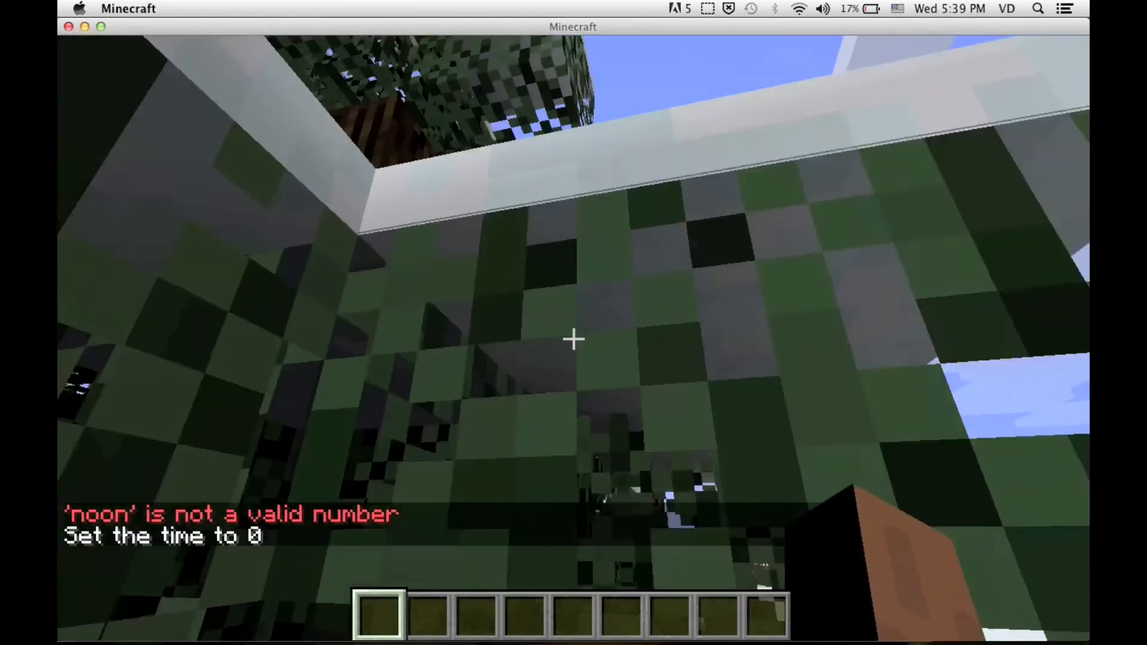
{"action": "key", "text": "e"}
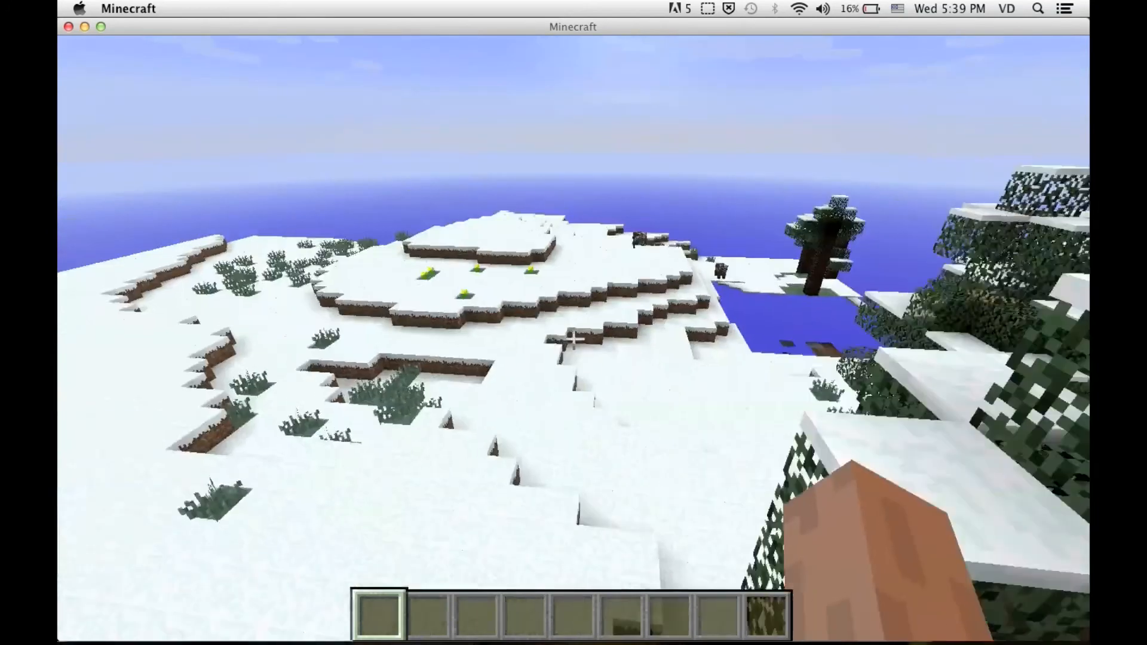
{"action": "key", "text": "Escape"}
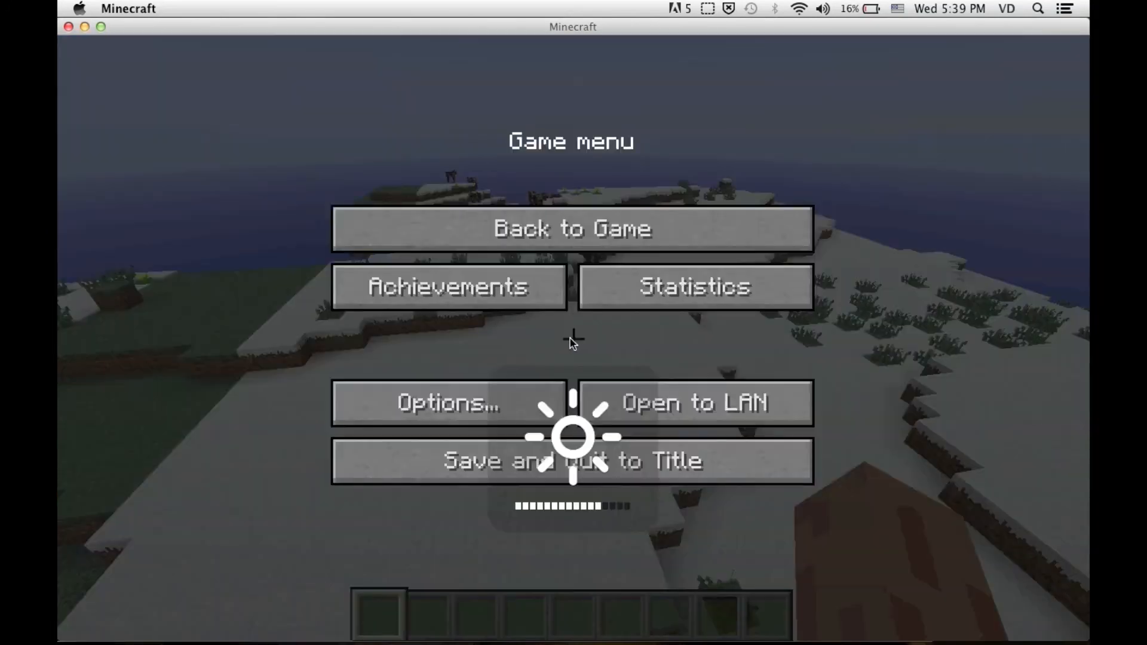